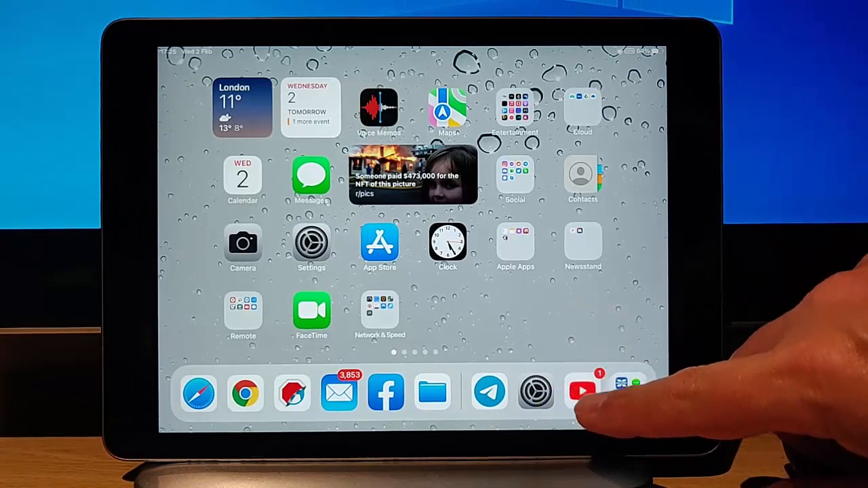
Step: Open Screen Time in Settings, begin setup and mark this as your own iPad
left_click(536, 392)
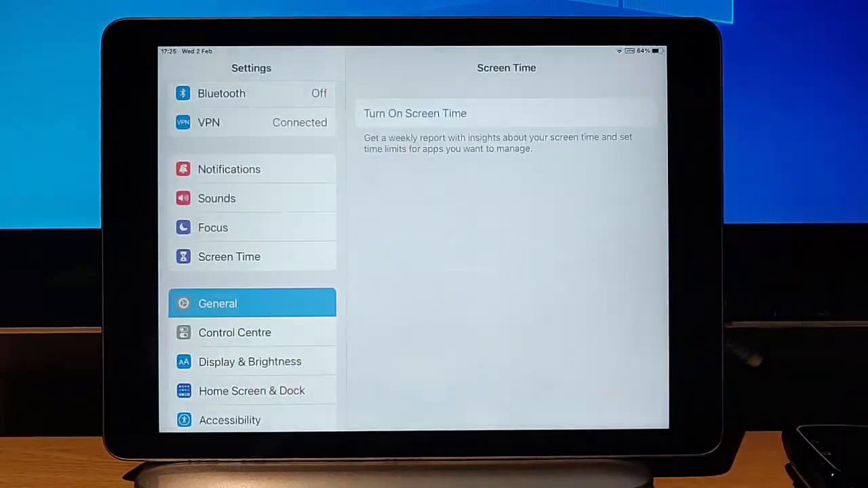
left_click(218, 303)
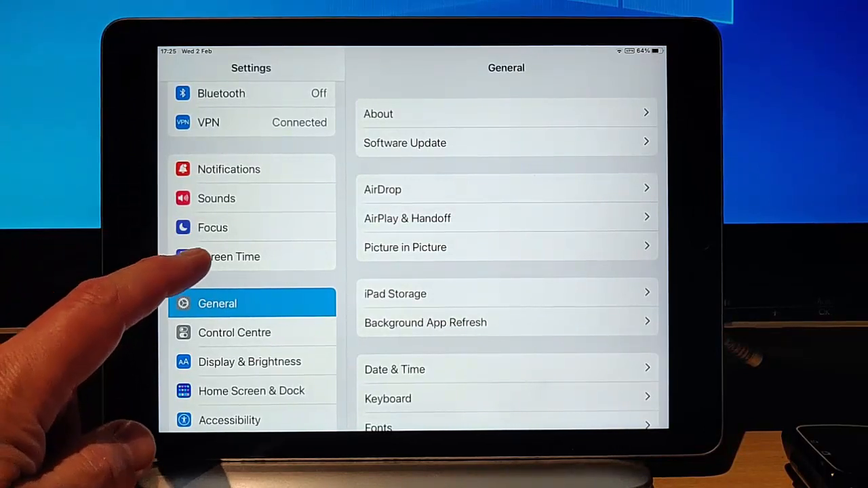
left_click(233, 257)
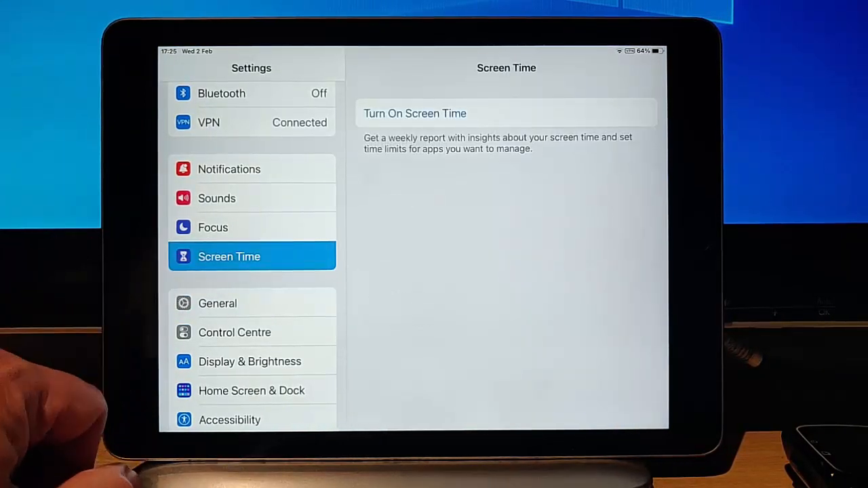
left_click(414, 113)
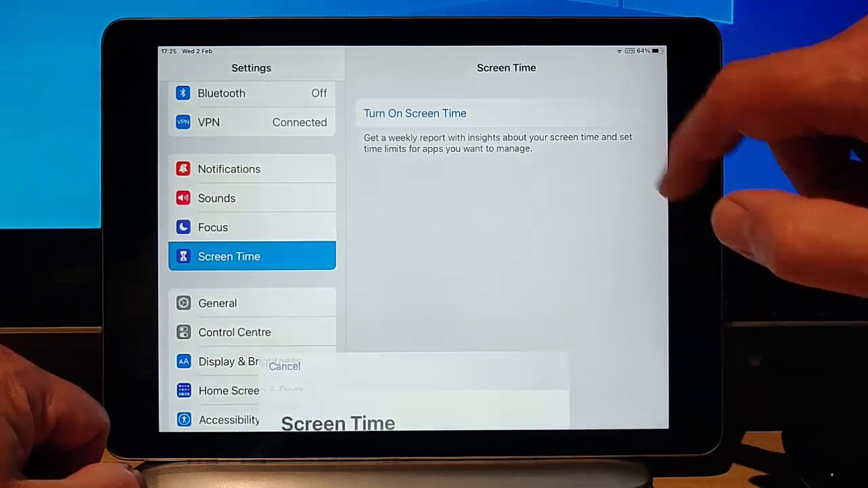
left_click(414, 113)
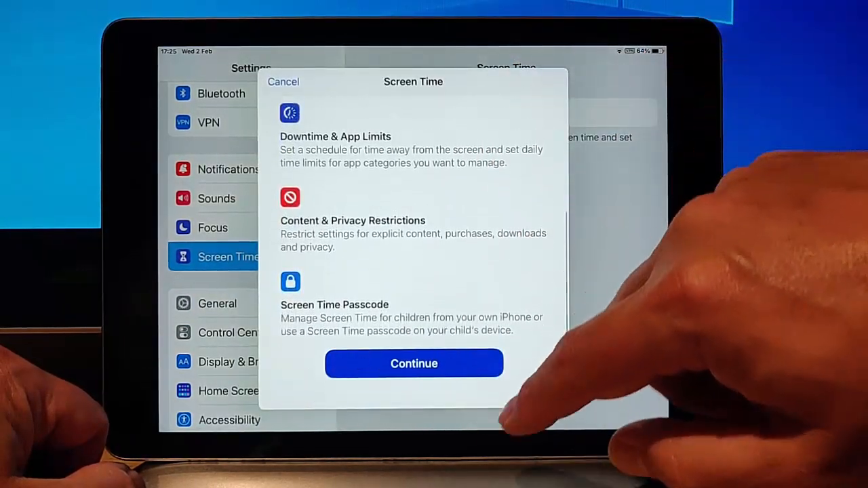
left_click(414, 364)
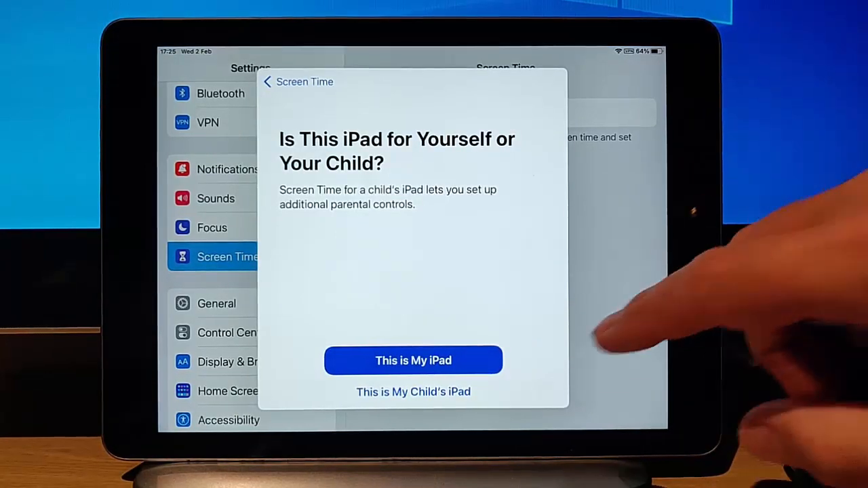
left_click(413, 360)
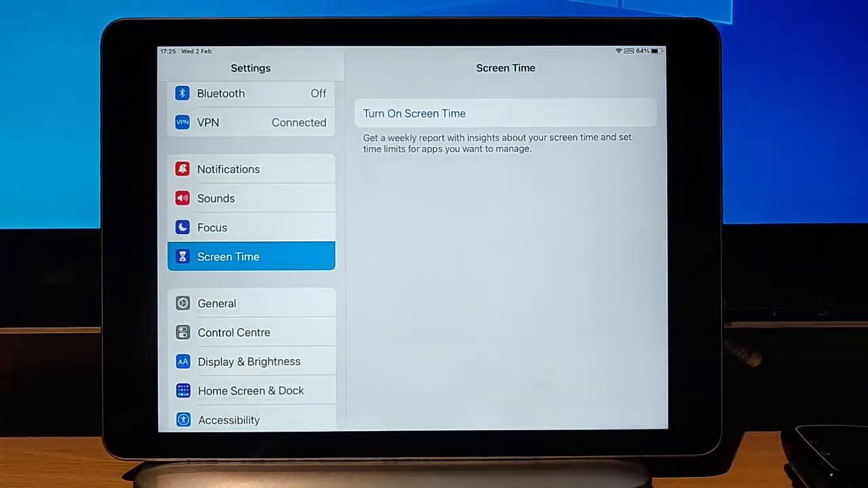
Step: Turn on the Scheduled downtime toggle, keeping Every Day with a 07:00 end
left_click(414, 113)
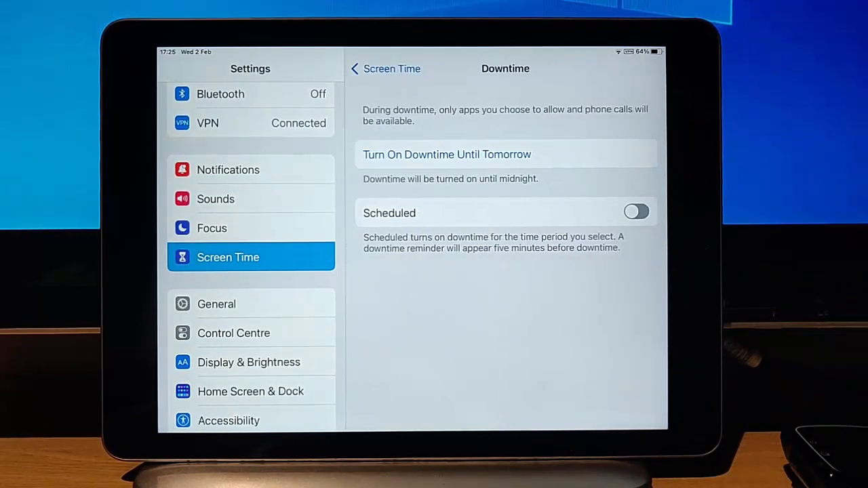
left_click(635, 211)
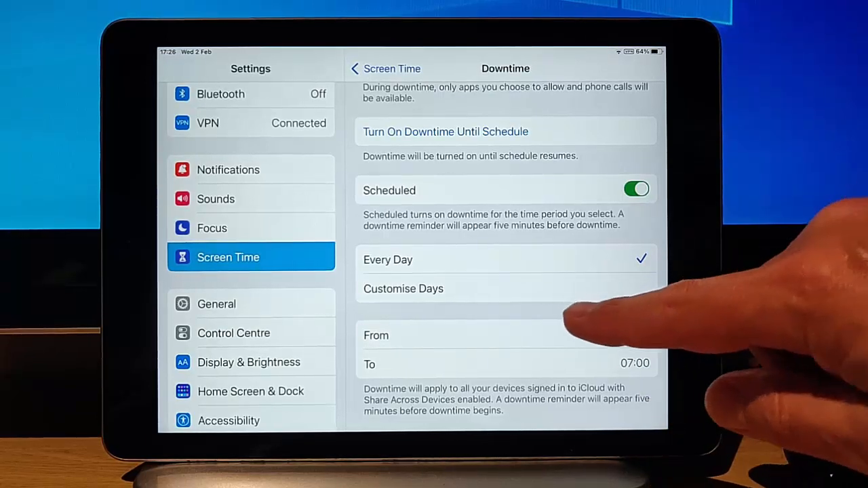
Step: Customise Saturday's downtime to start at 23:00, ending Sunday 07:00
left_click(403, 289)
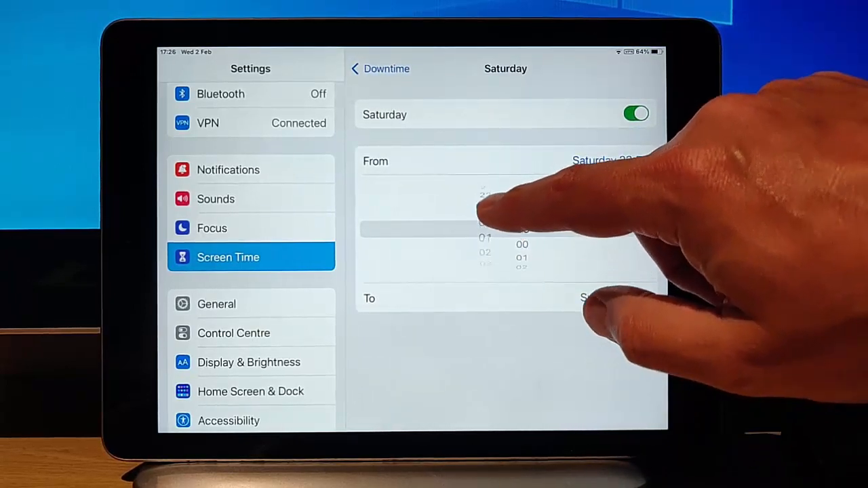
scroll("down", 3)
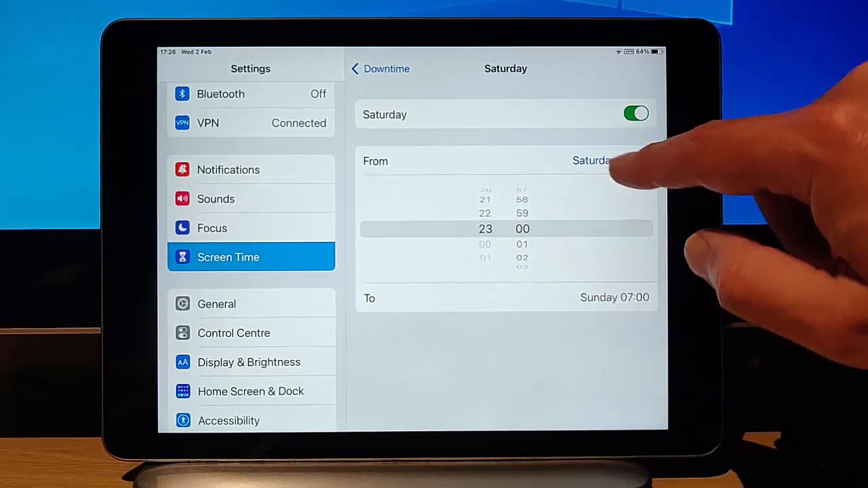
left_click(380, 68)
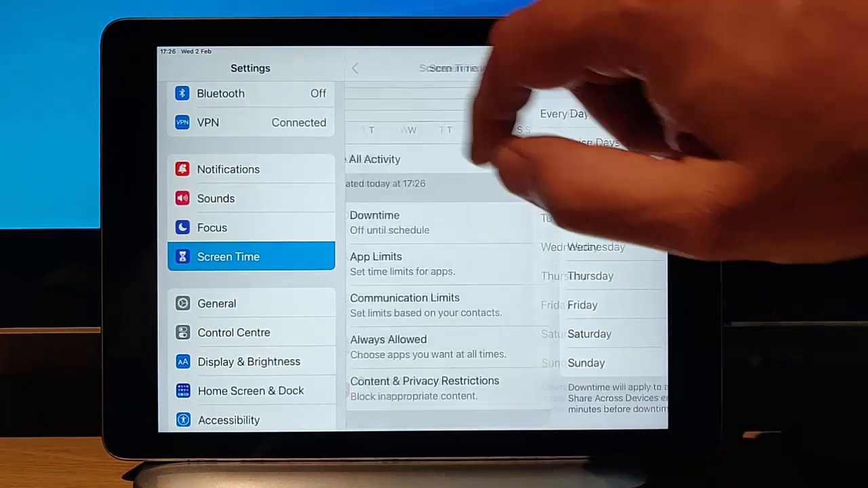
Step: Under App Limits, select TikTok and give it a 5-hour daily limit
left_click(376, 256)
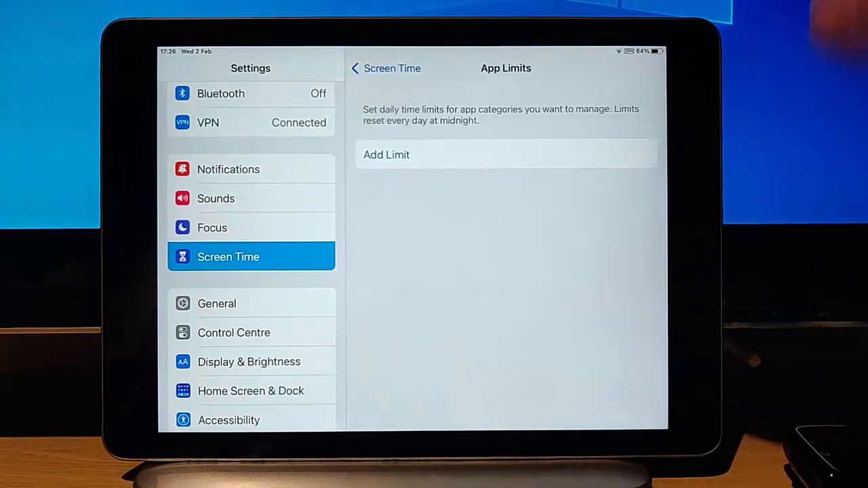
left_click(386, 155)
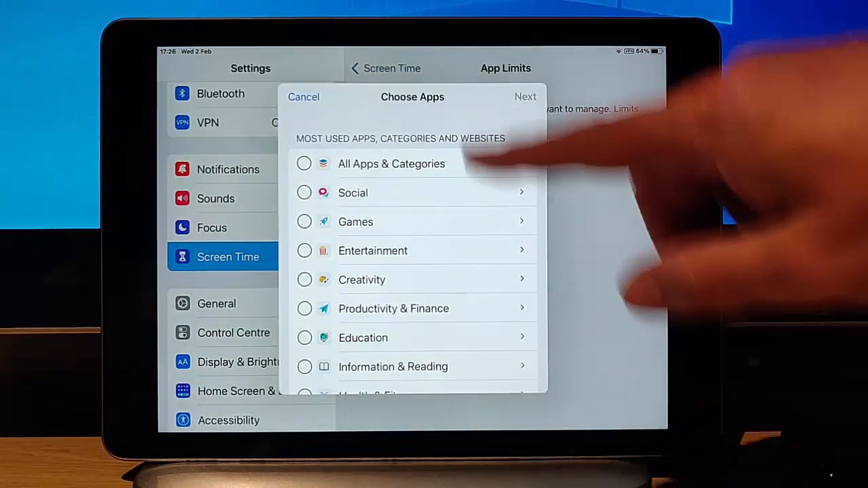
left_click(304, 164)
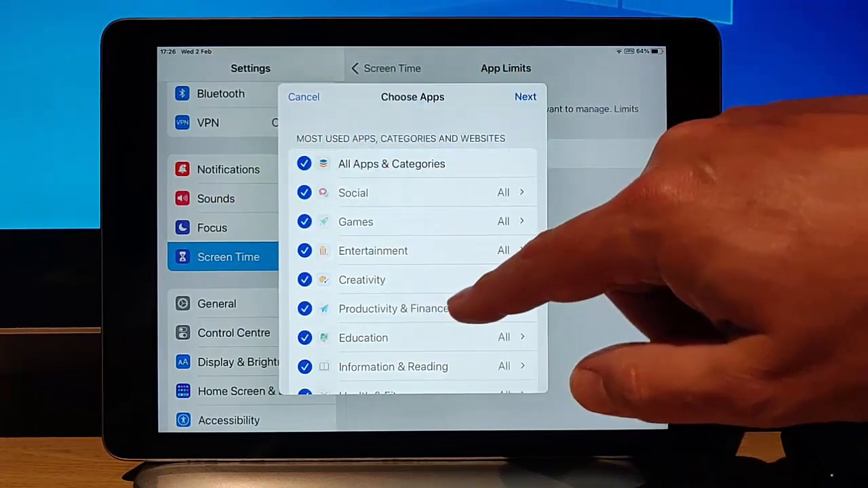
left_click(303, 164)
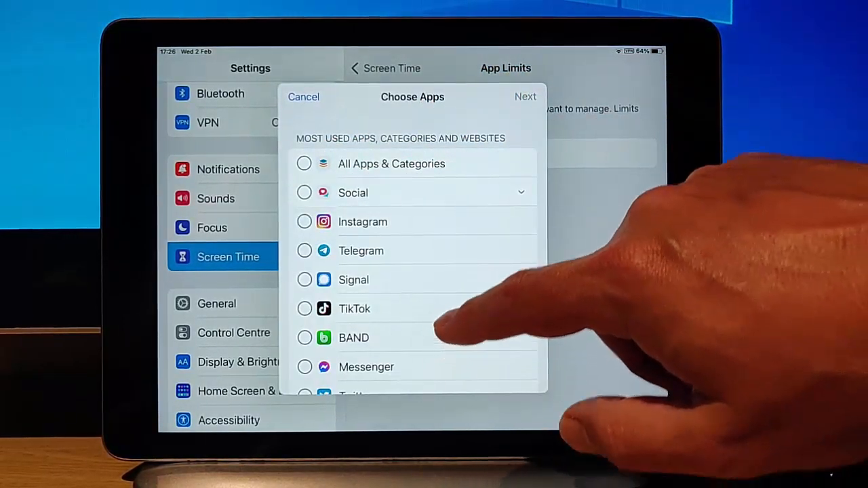
scroll("down", 3)
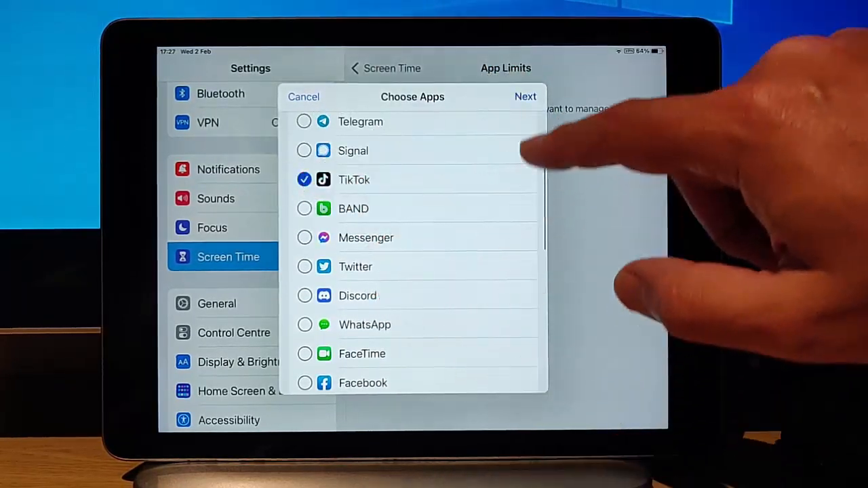
left_click(526, 96)
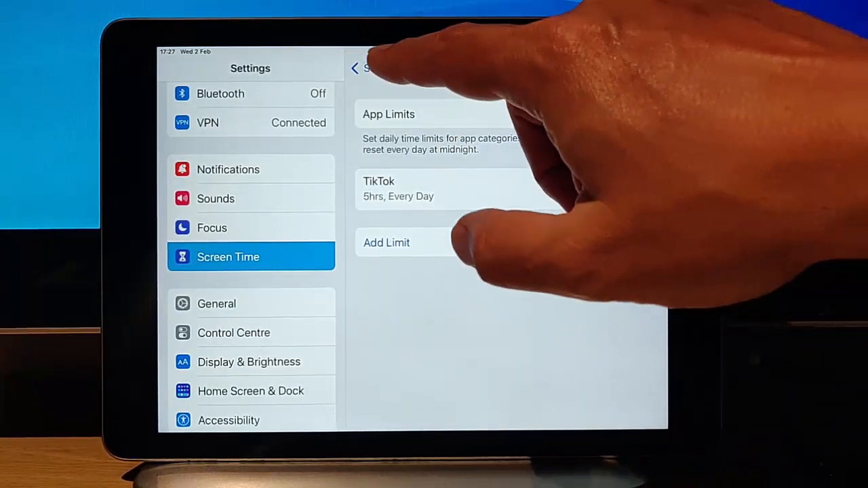
Step: Set Communication Limits During Downtime to Specific Contacts
left_click(355, 68)
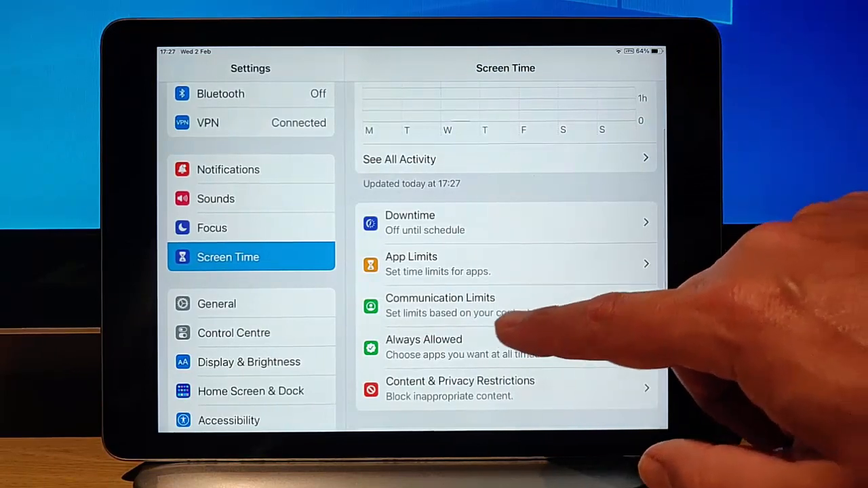
left_click(440, 305)
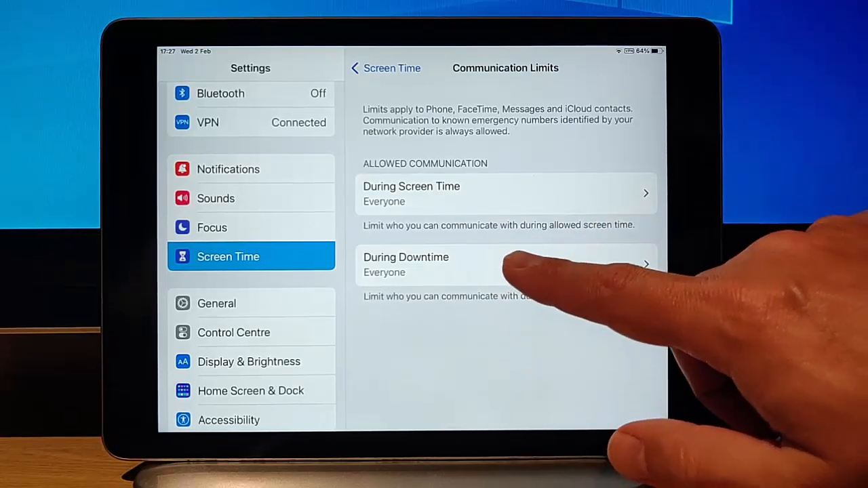
left_click(505, 265)
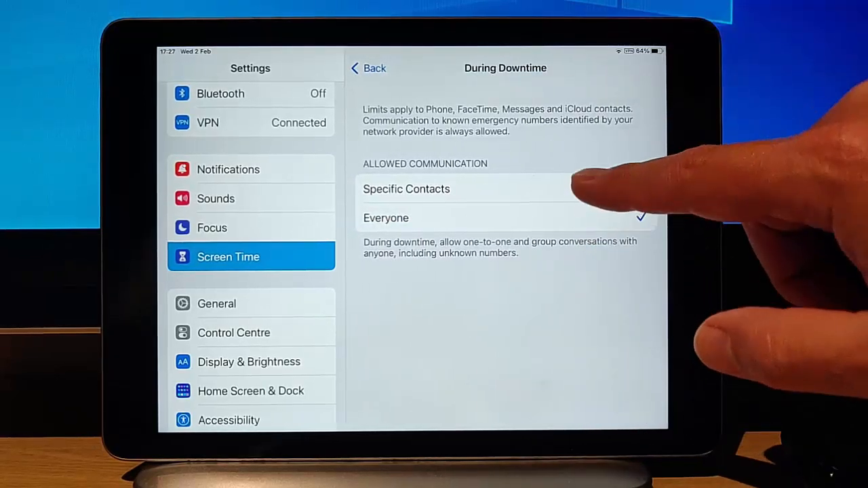
left_click(406, 188)
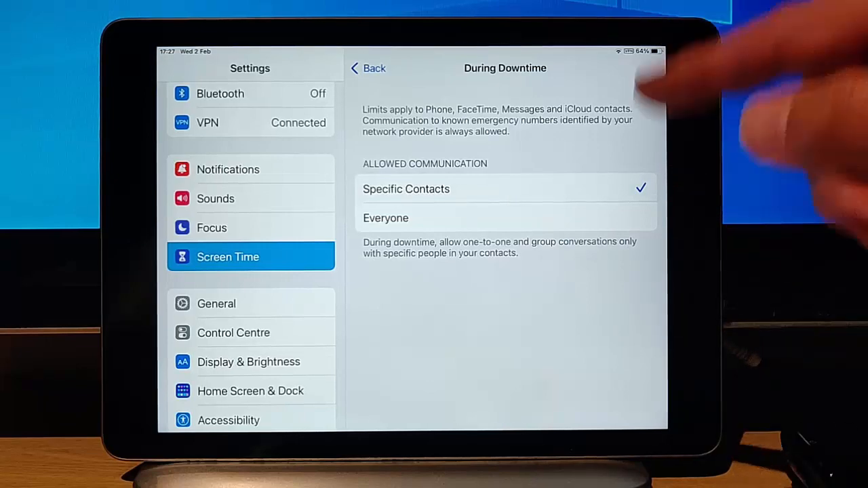
left_click(367, 68)
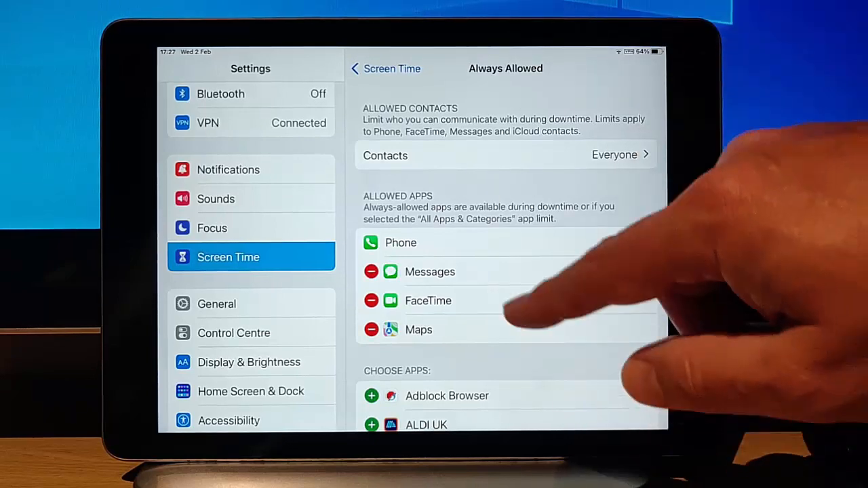
Step: Scroll the Always Allowed apps list past Phone, Messages, FaceTime and Maps
scroll("down", 3)
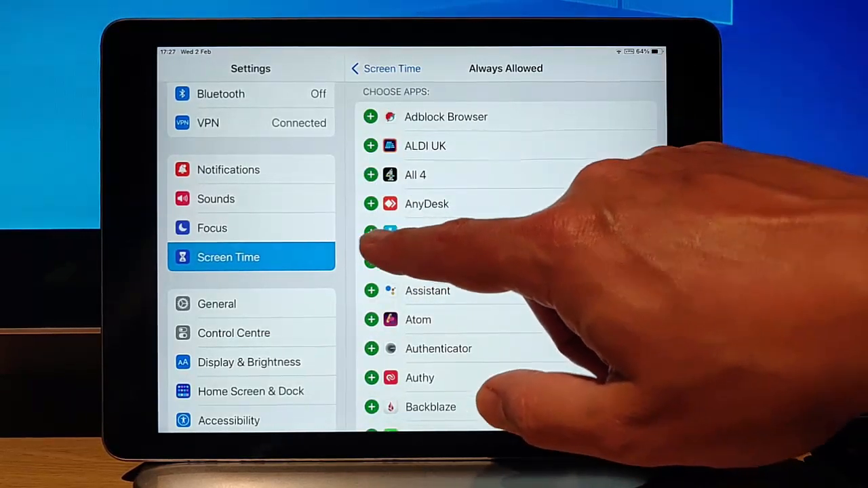
scroll("down", 3)
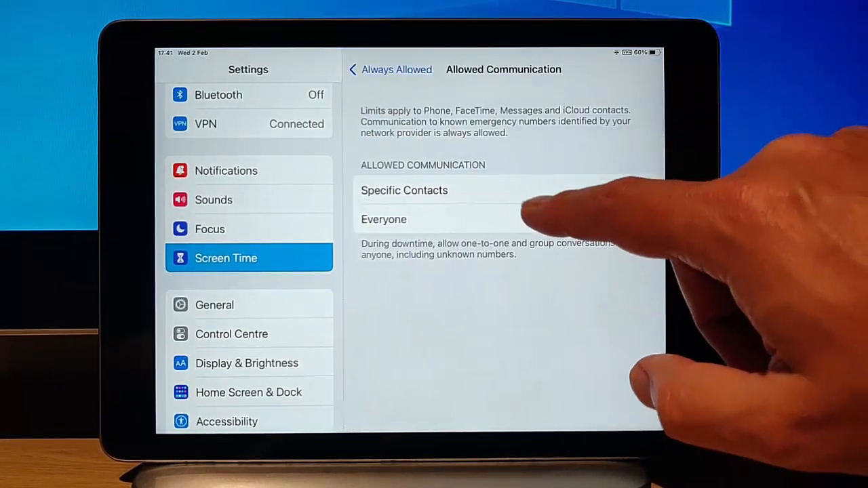
Step: Switch downtime communication between Specific Contacts and Everyone, viewing the add-contact options
left_click(404, 190)
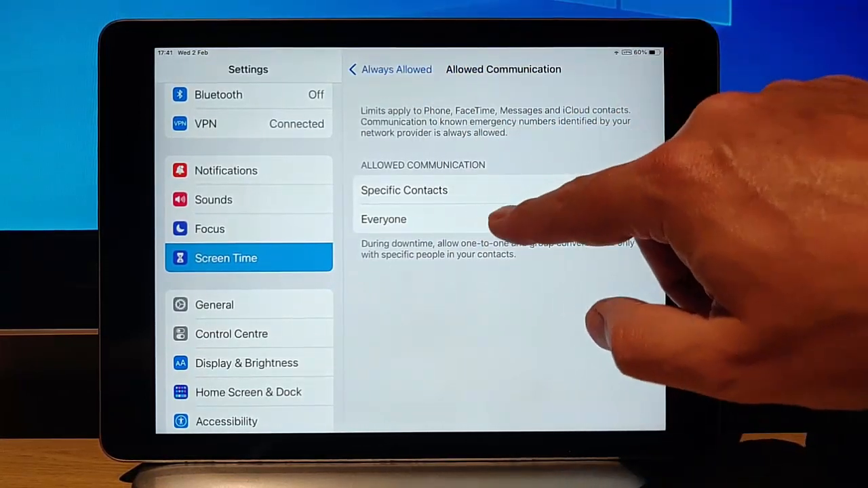
left_click(403, 190)
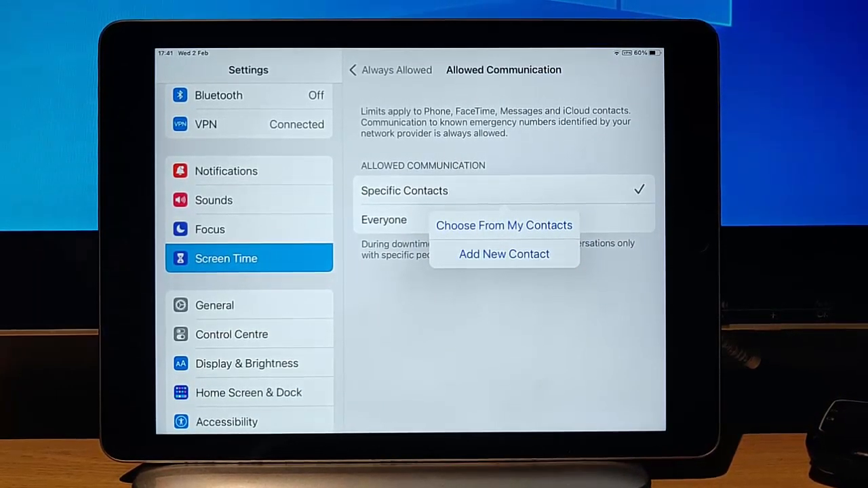
mouse_move(678, 291)
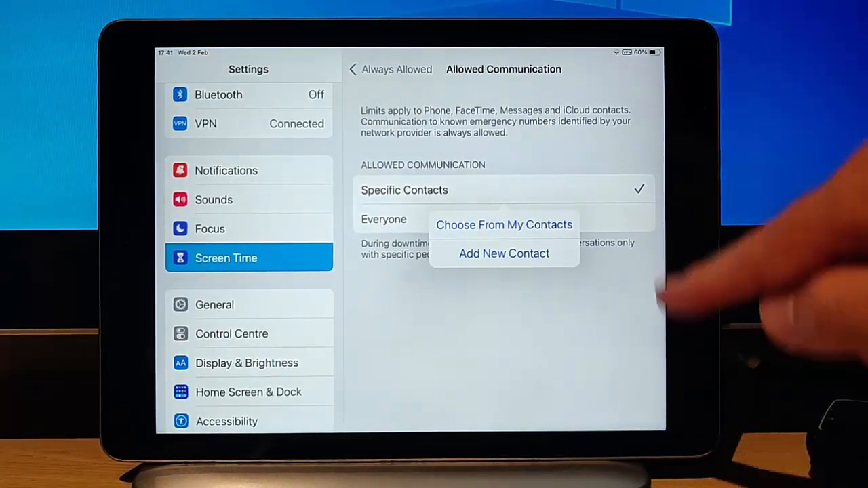
left_click(384, 218)
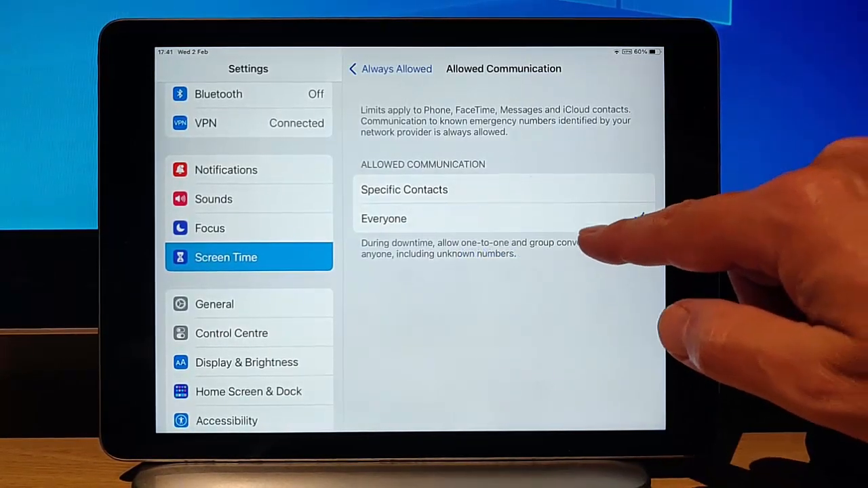
left_click(404, 189)
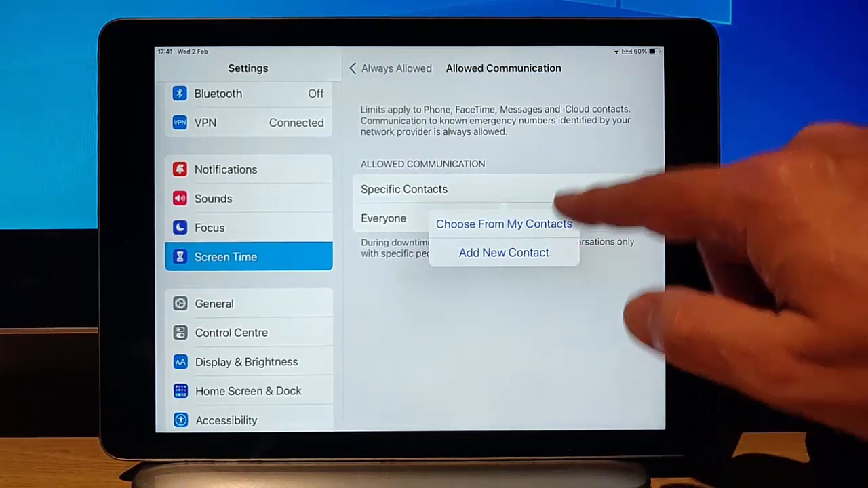
left_click(403, 189)
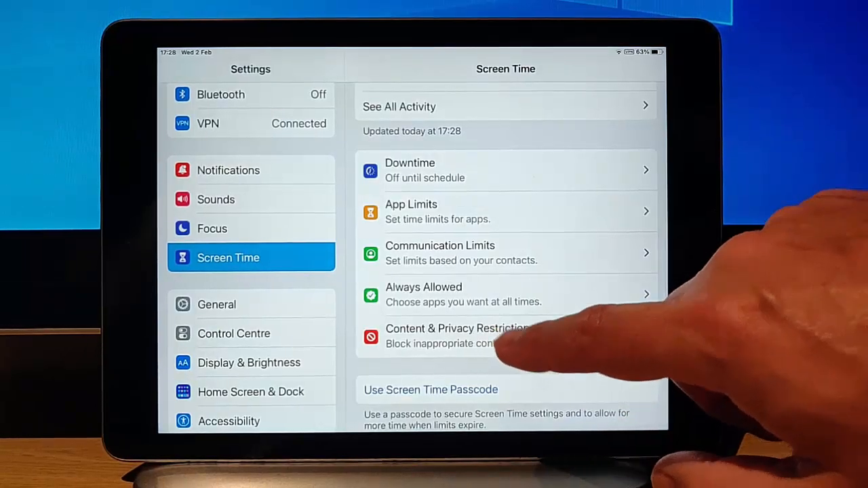
Step: Enable Content & Privacy Restrictions, allowing app installs and purchases with no password required
left_click(456, 335)
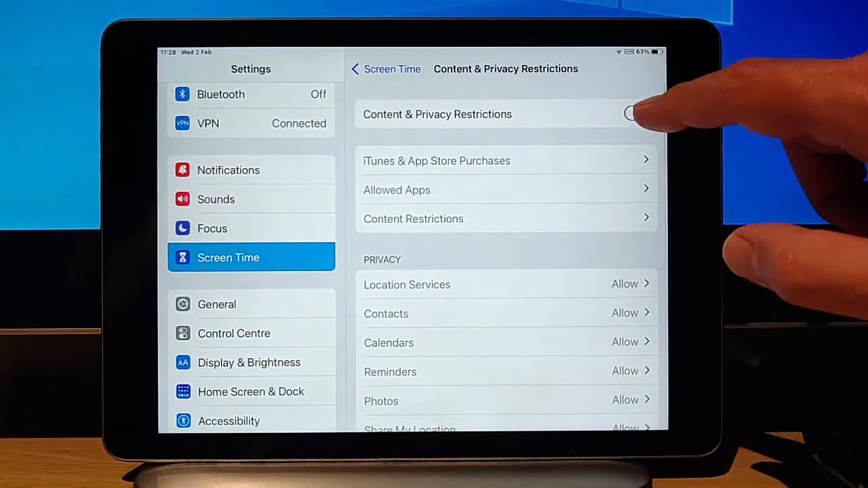
left_click(436, 161)
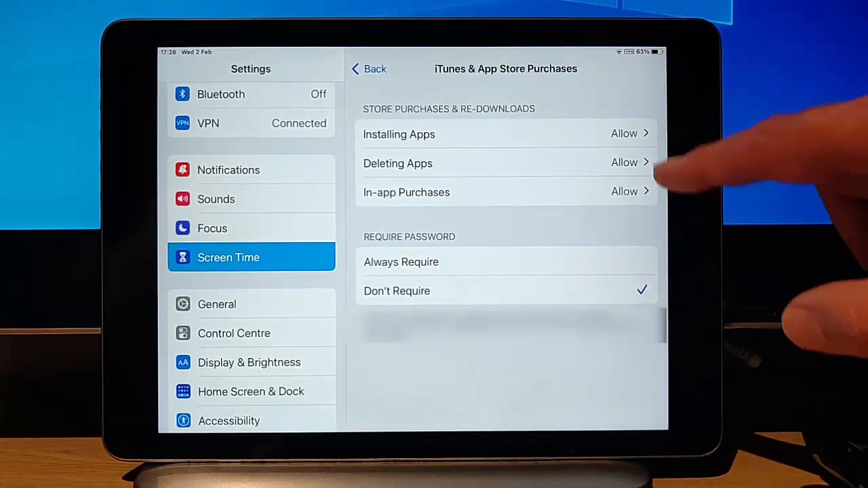
left_click(399, 133)
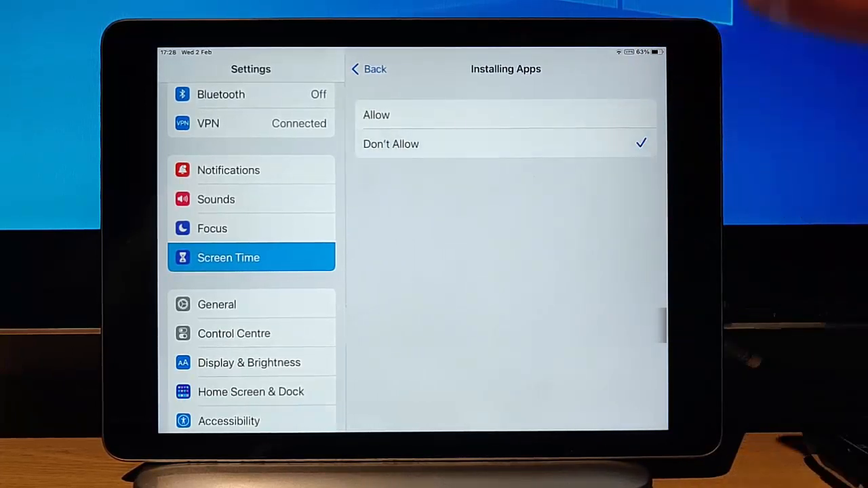
left_click(369, 69)
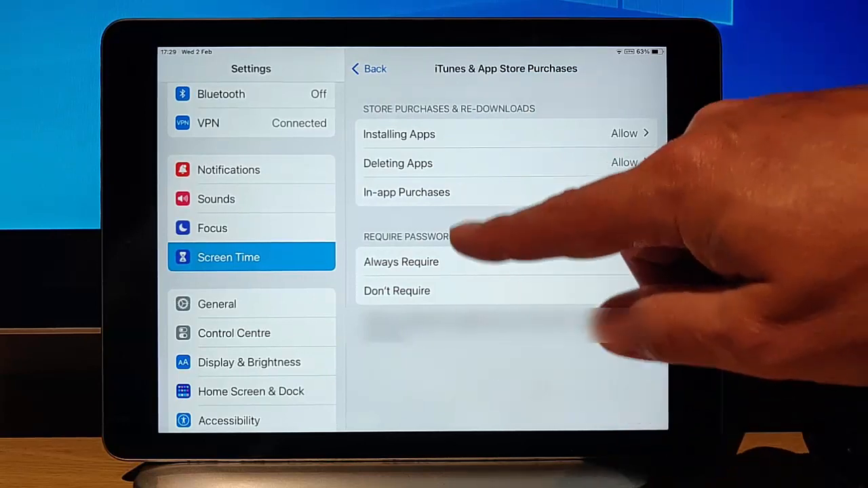
left_click(396, 290)
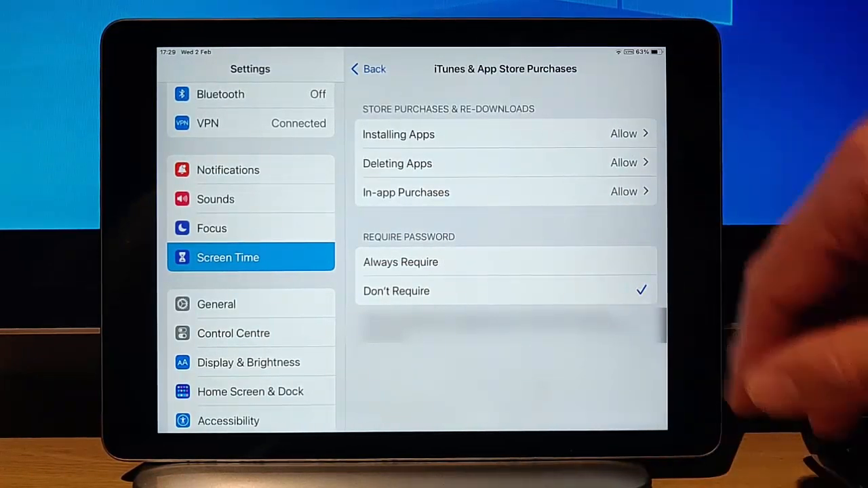
Step: Switch off Mail under Allowed Apps and go back to the restrictions page
left_click(368, 69)
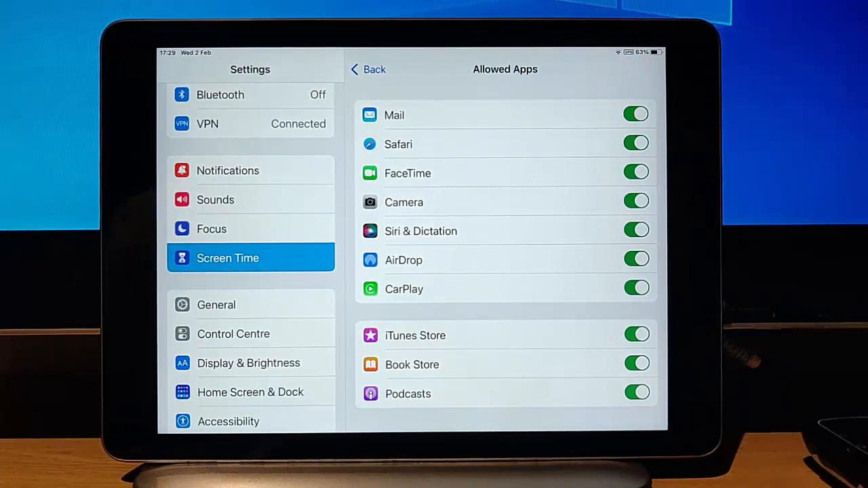
left_click(635, 113)
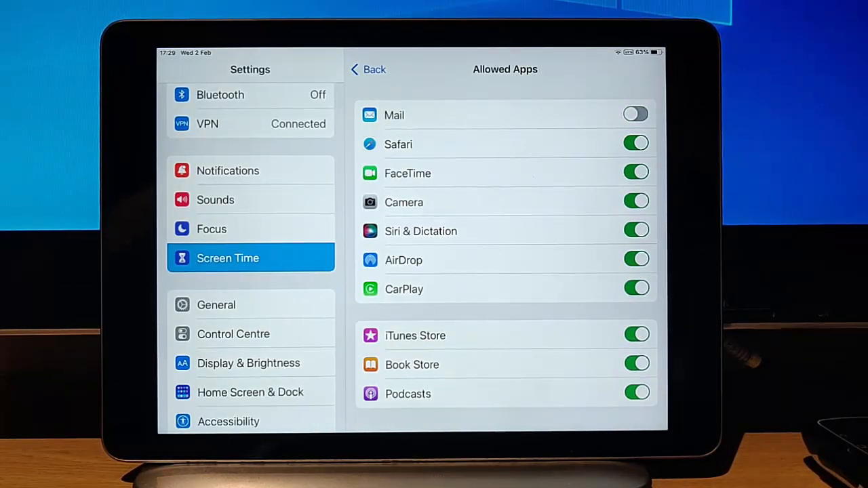
left_click(368, 69)
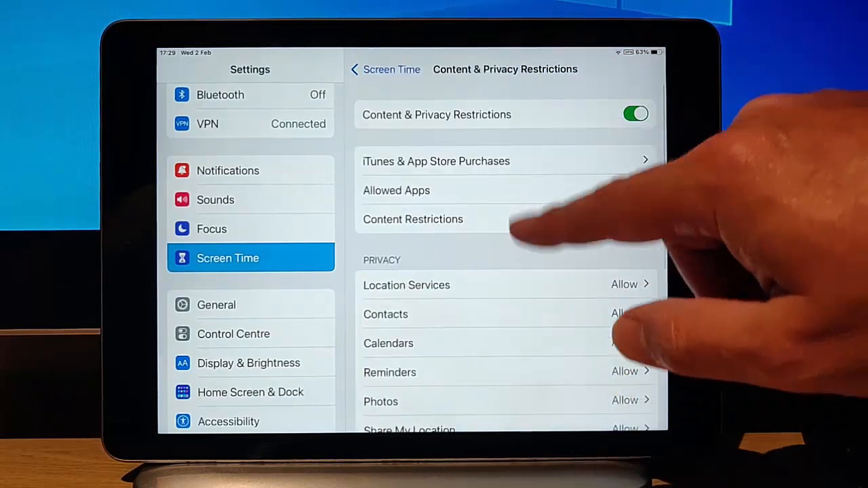
Step: Set the Music, Podcasts, News & Workouts content rating to Clean
left_click(412, 219)
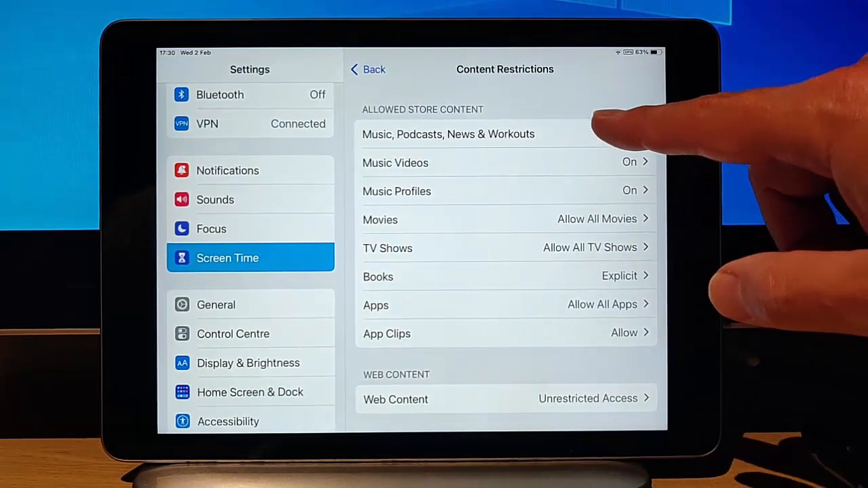
left_click(447, 134)
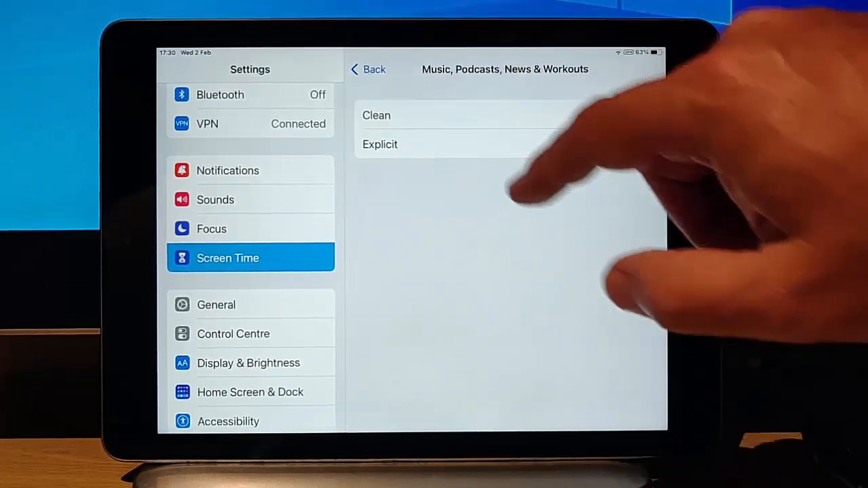
left_click(368, 68)
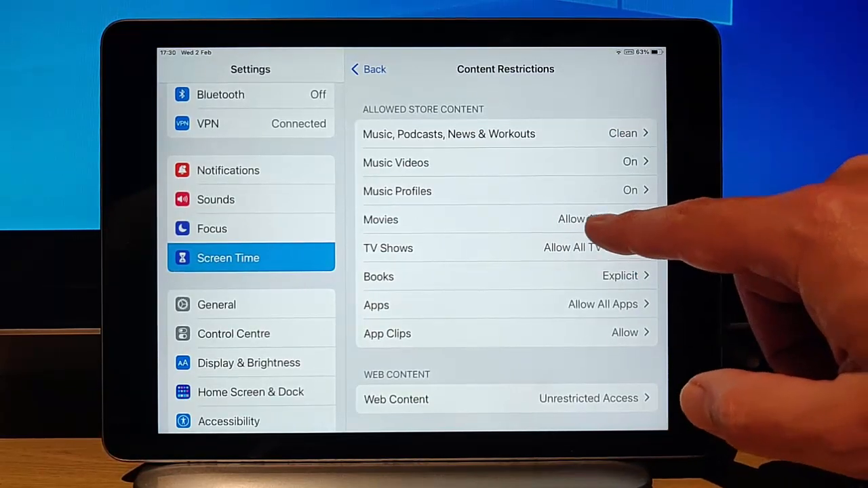
Step: Restrict movies to the PG rating, then bring up the Web Content access choices
left_click(380, 219)
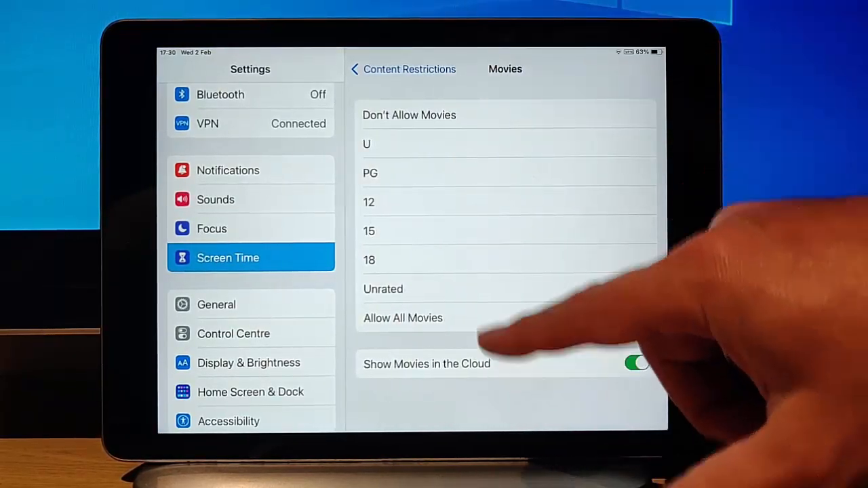
left_click(402, 318)
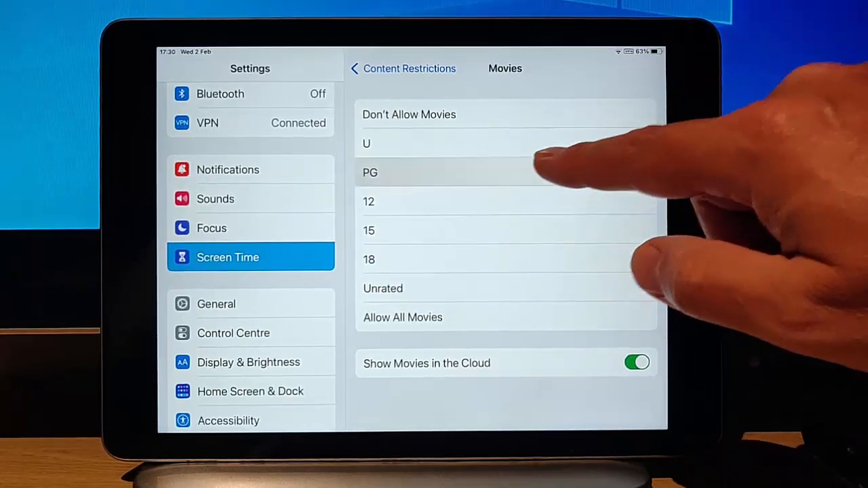
left_click(505, 173)
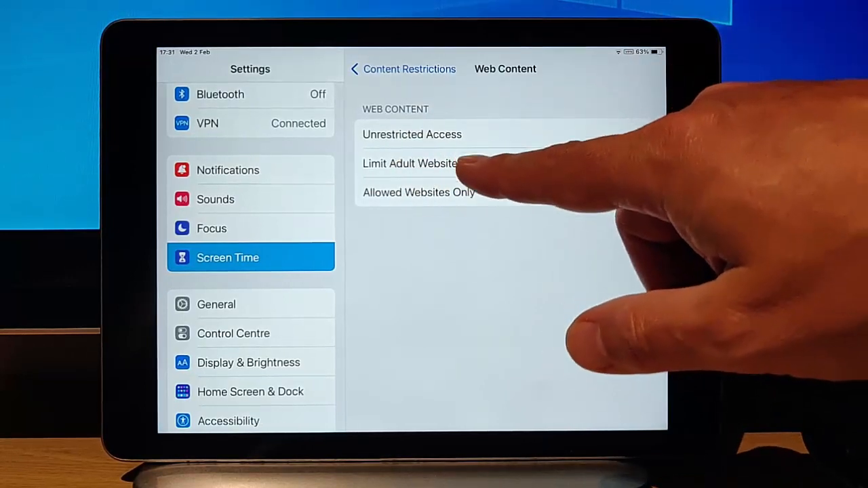
Step: Preview the Allowed Websites Only list, then keep Web Content on Limit Adult Websites
left_click(412, 164)
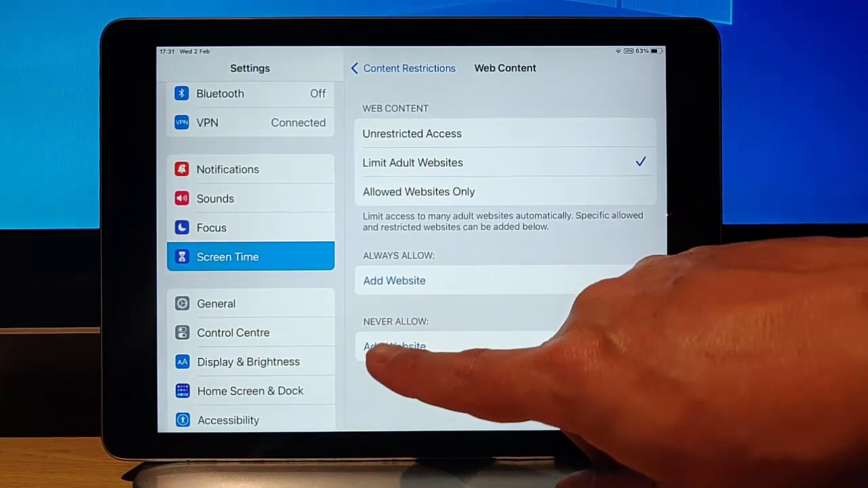
left_click(394, 346)
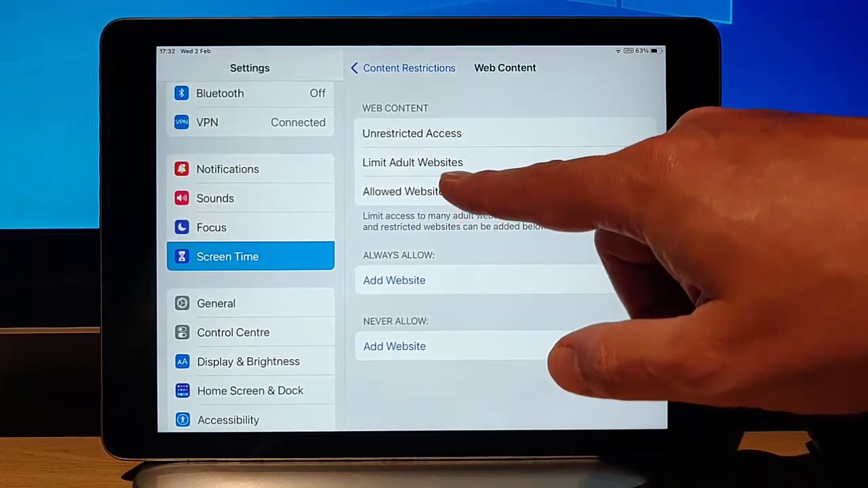
left_click(402, 191)
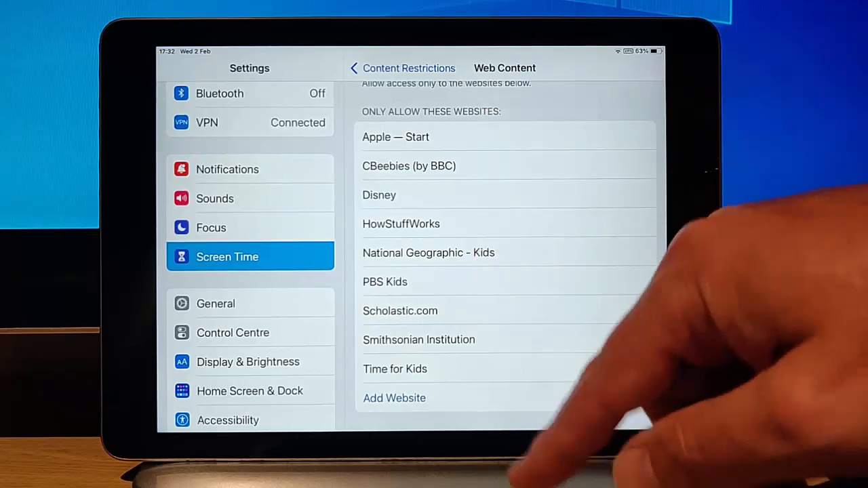
scroll("down", 3)
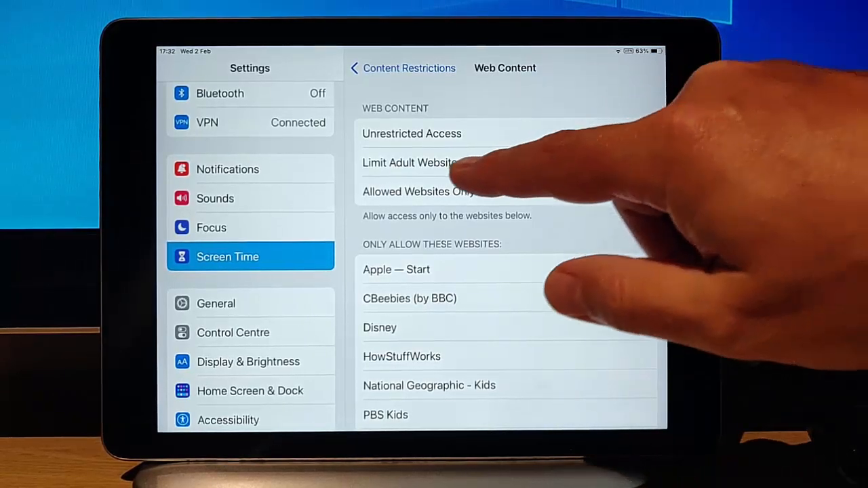
left_click(412, 162)
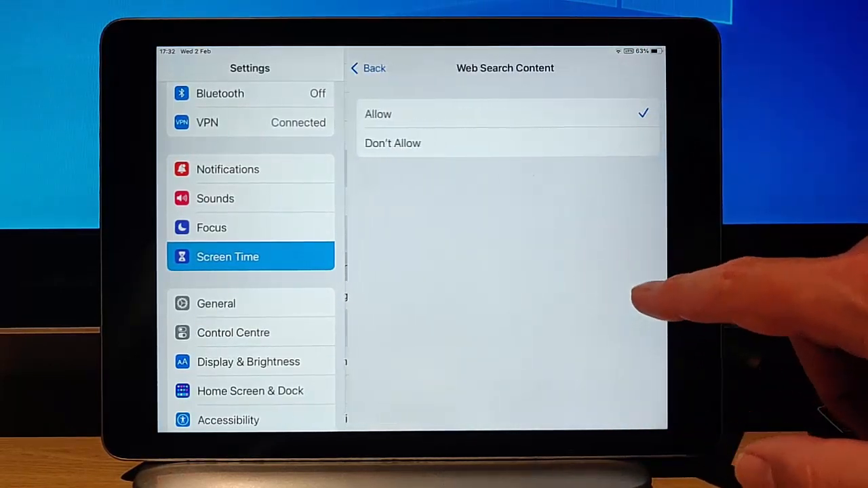
Step: Leave Multiplayer Games set to Allow with Everyone
left_click(368, 68)
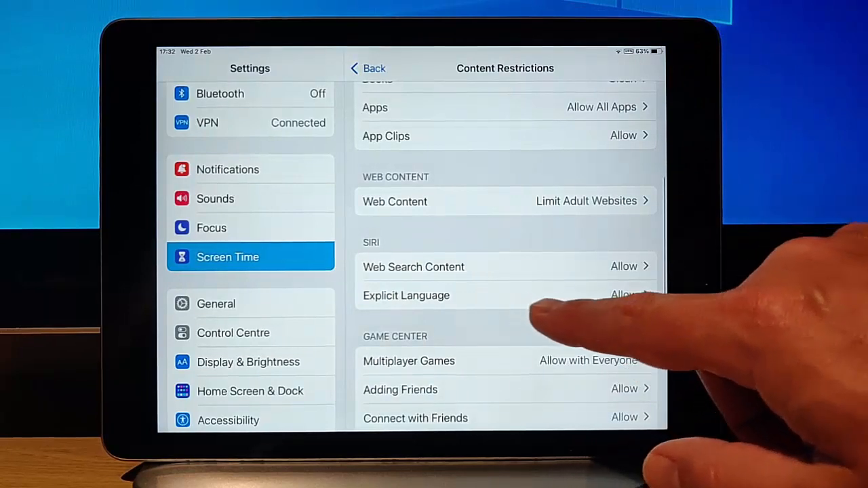
left_click(407, 295)
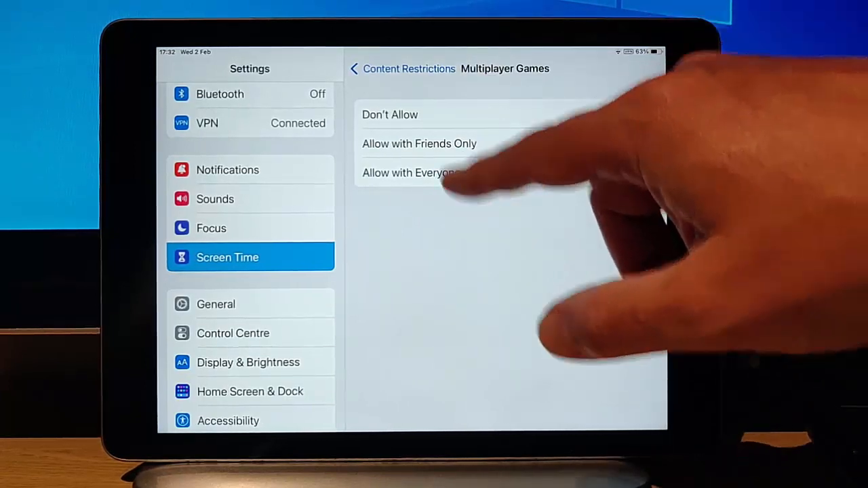
left_click(408, 172)
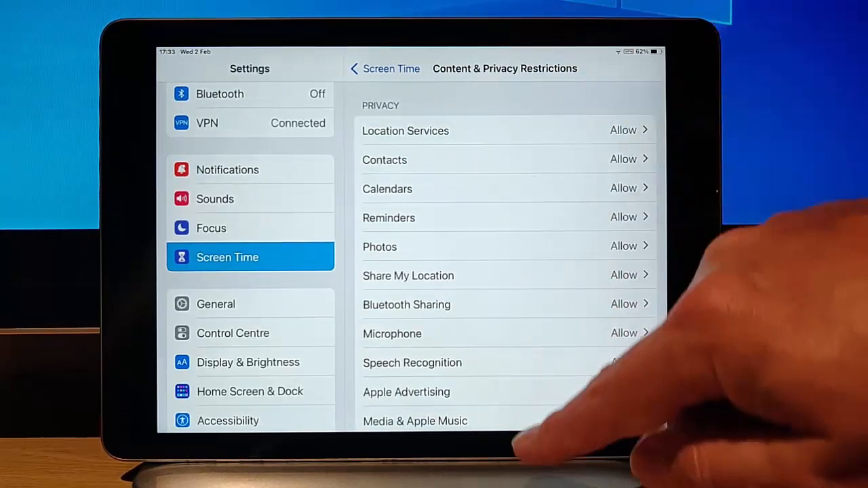
Step: Scroll the Screen Time page down to reveal the passcode option
scroll("down", 3)
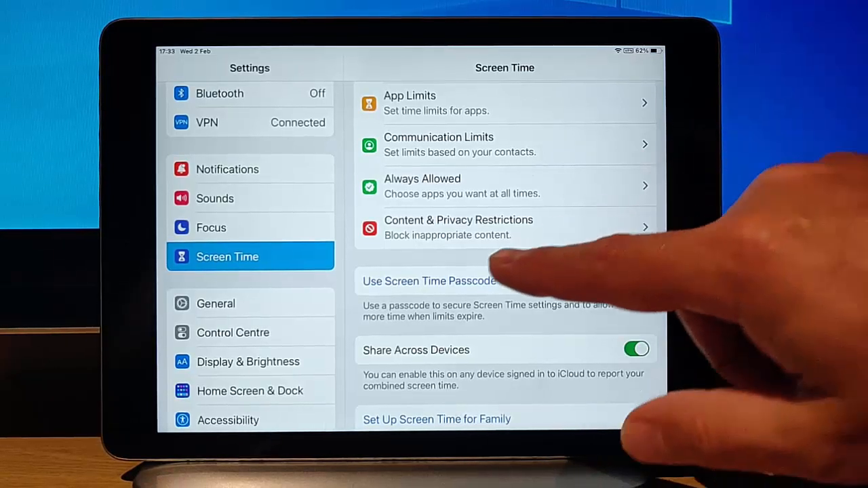
Step: Enter a four-digit Screen Time passcode and skip the Apple ID recovery prompt
left_click(428, 280)
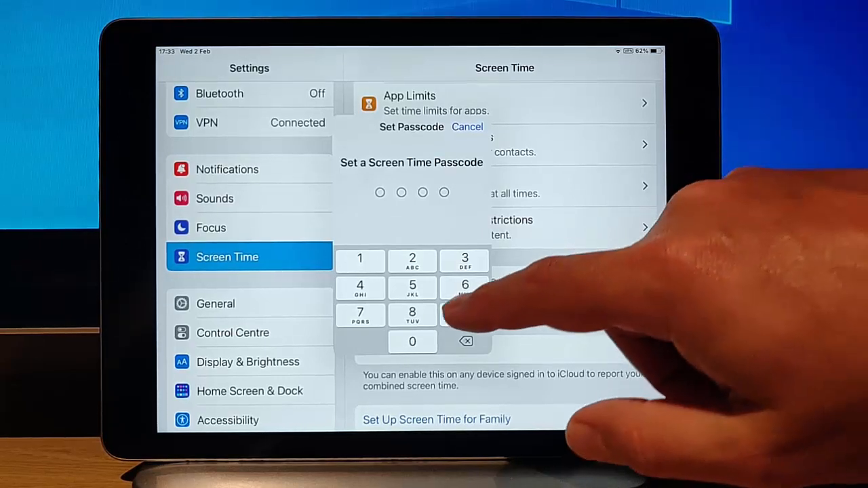
left_click(464, 285)
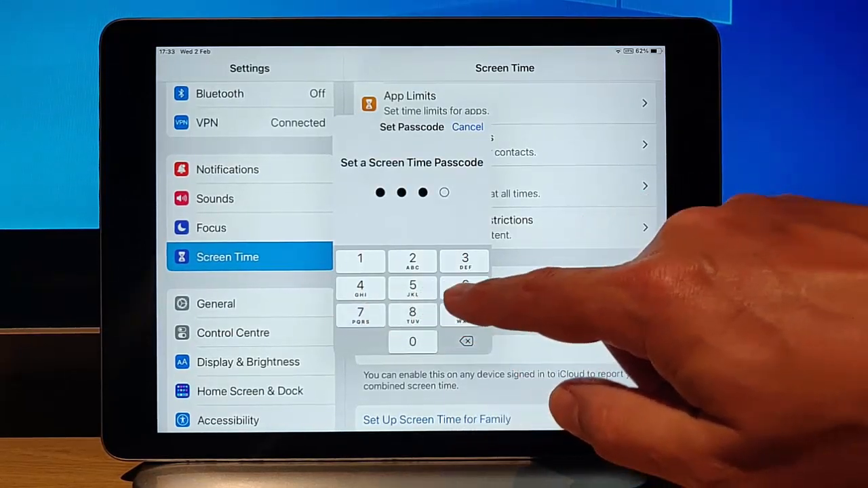
left_click(464, 288)
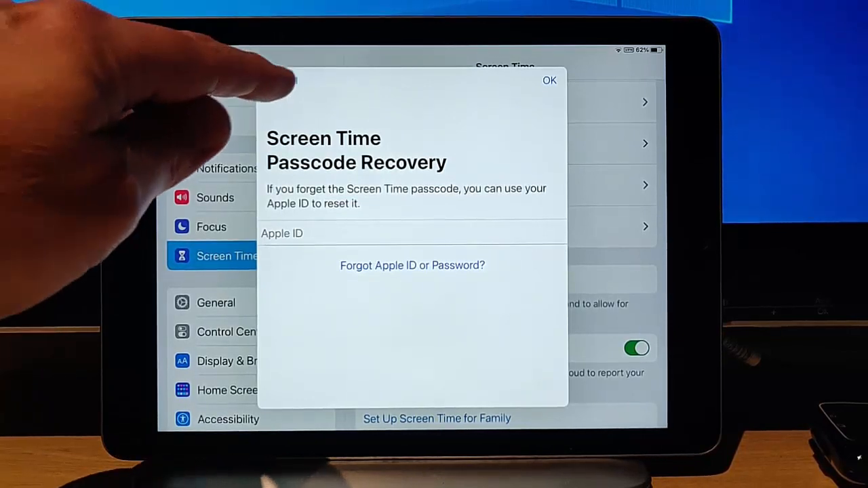
left_click(549, 80)
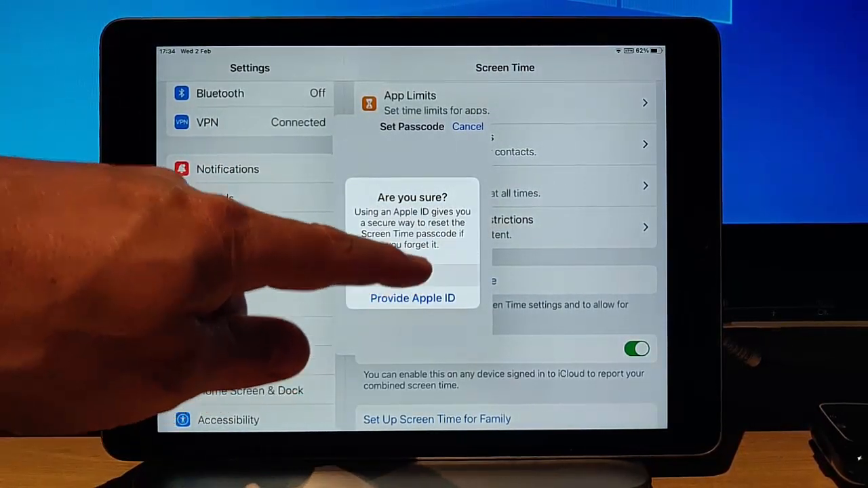
left_click(467, 127)
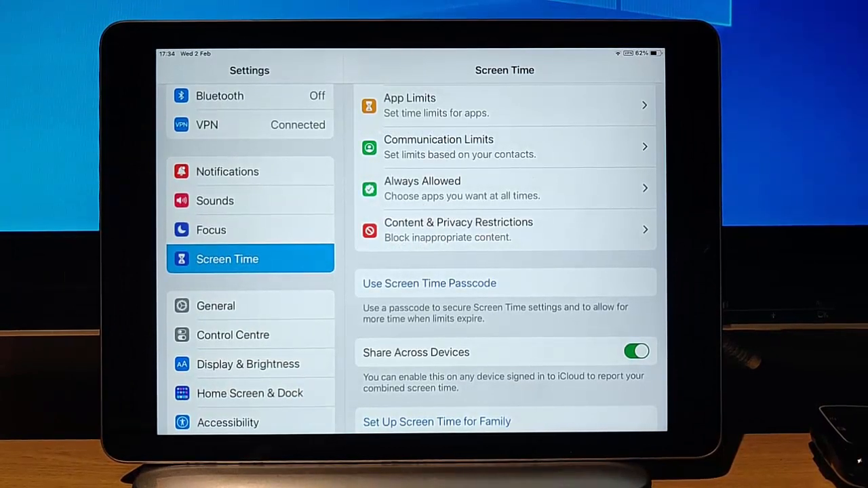
Step: Visit a website in Safari and see the restricted-page message
left_click(429, 282)
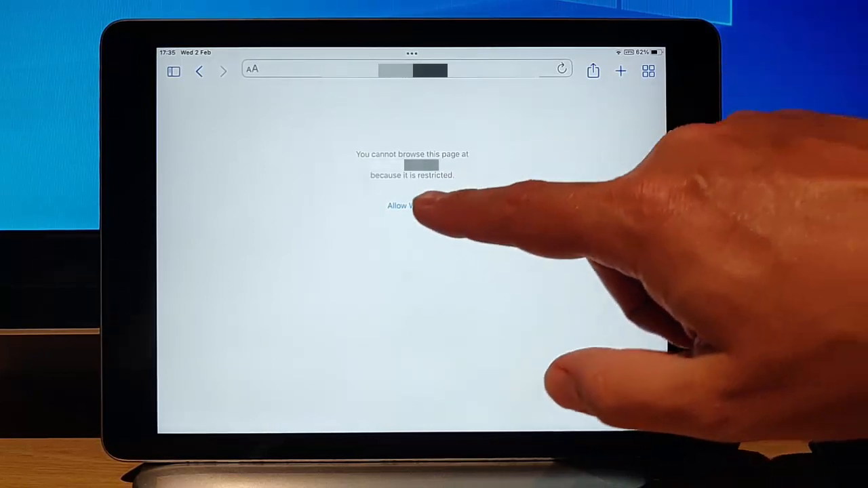
Step: Ask to allow the blocked site with the Screen Time passcode, then reopen Settings
left_click(399, 205)
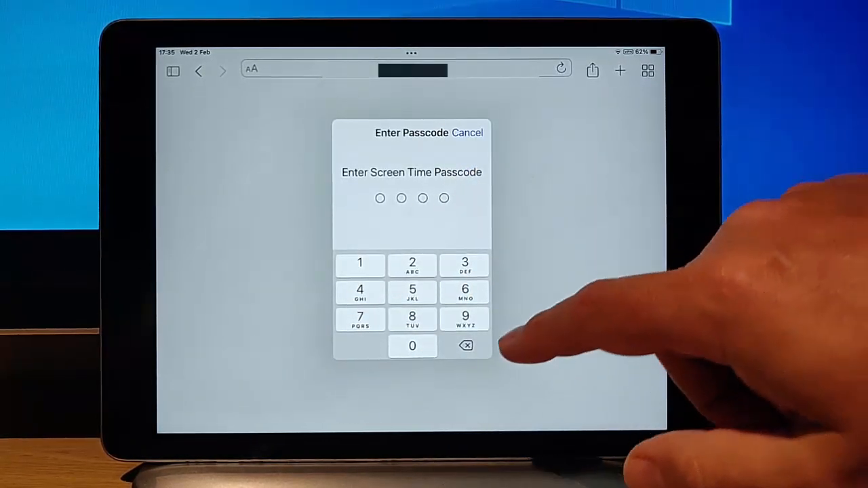
left_click(464, 319)
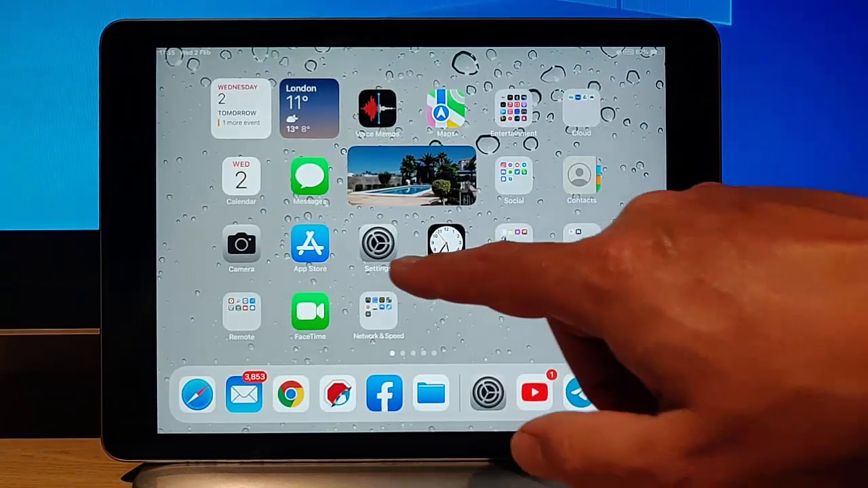
left_click(377, 244)
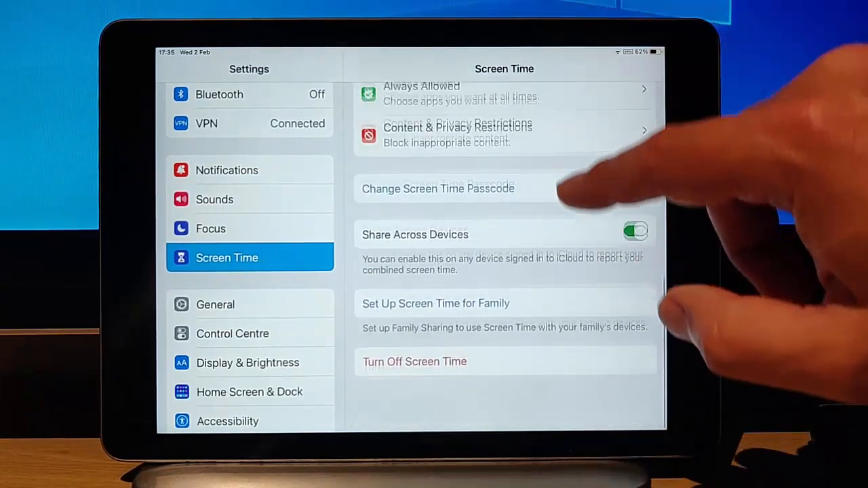
left_click(437, 188)
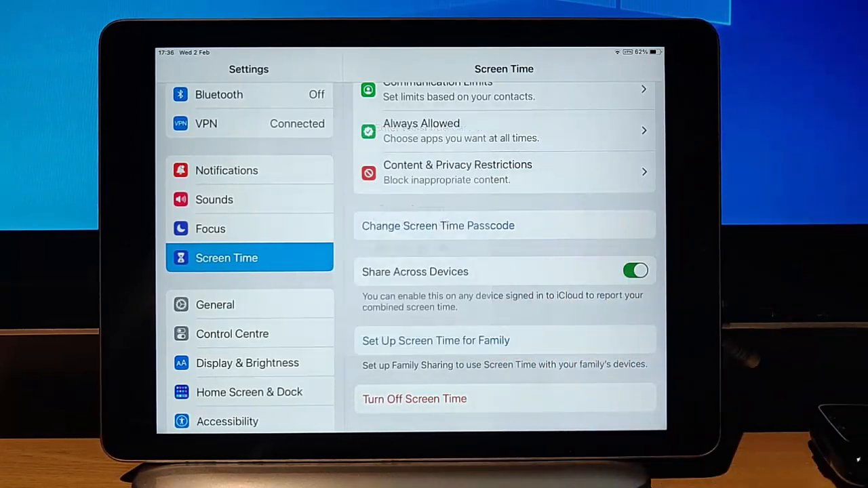
Step: Turn Off Screen Time and confirm it in the alert
left_click(413, 399)
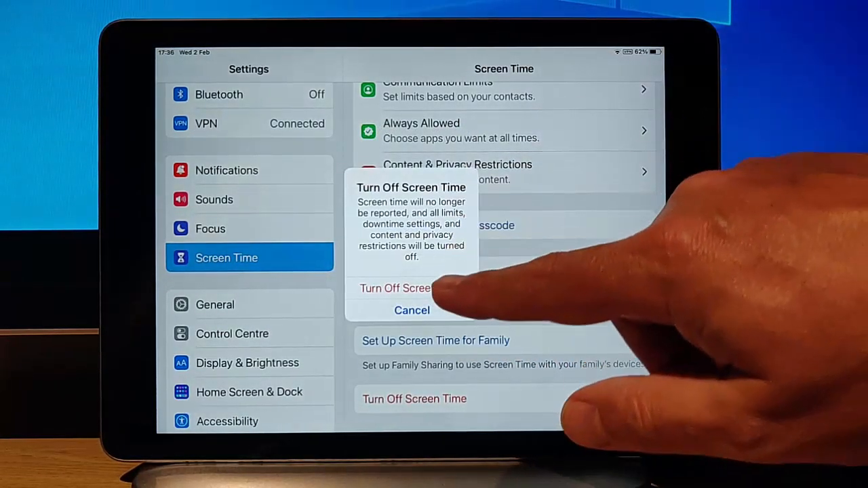
left_click(411, 310)
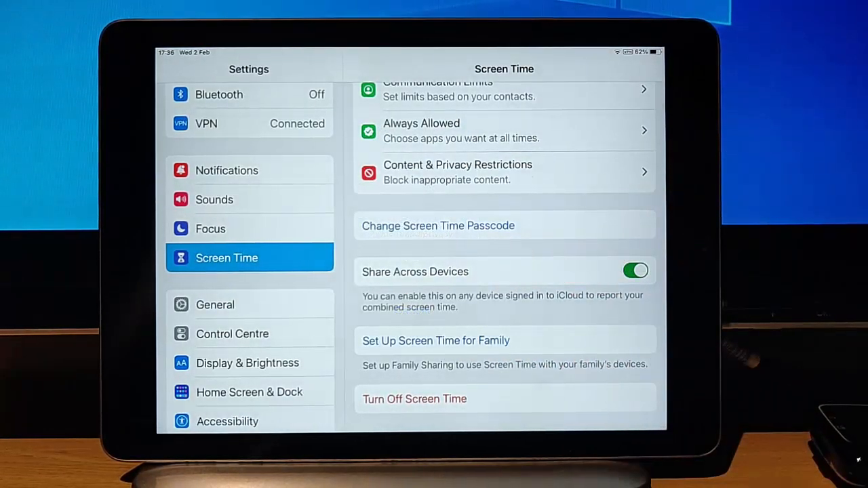
left_click(414, 399)
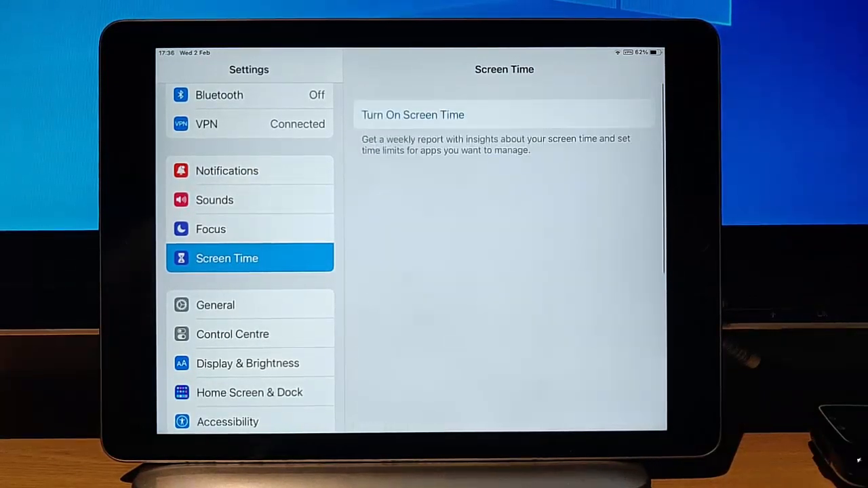